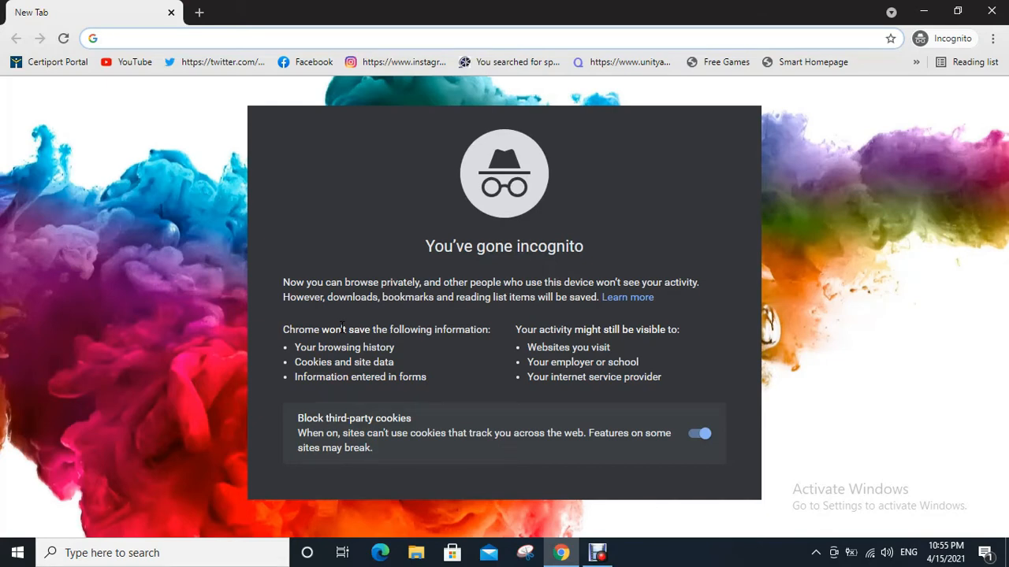
Step: Search Google for transferwise from the incognito address bar
text(tra)
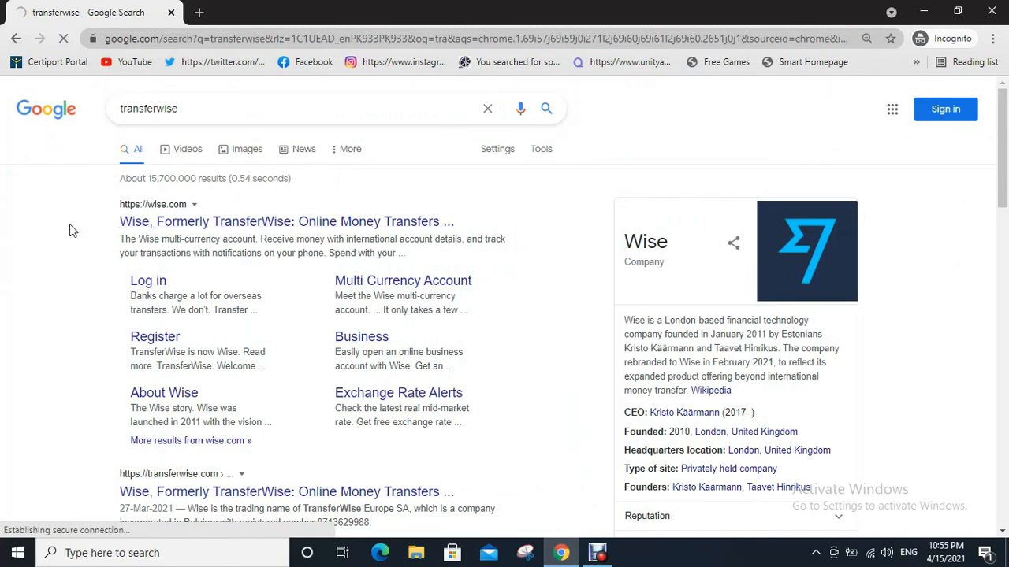
Step: Go to wise.com from the results and choose Register to create an account
click(287, 221)
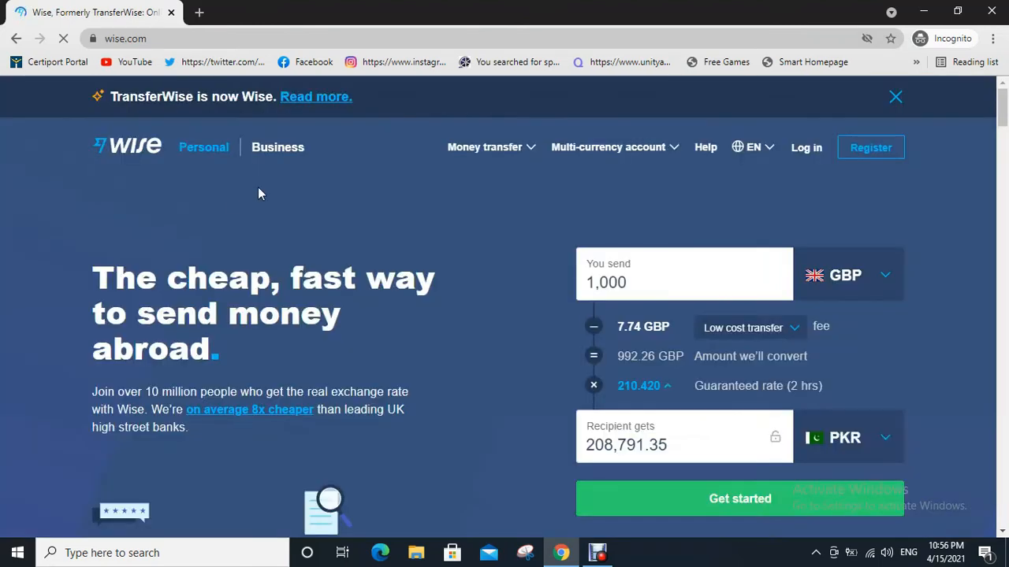
mouse_move(871, 149)
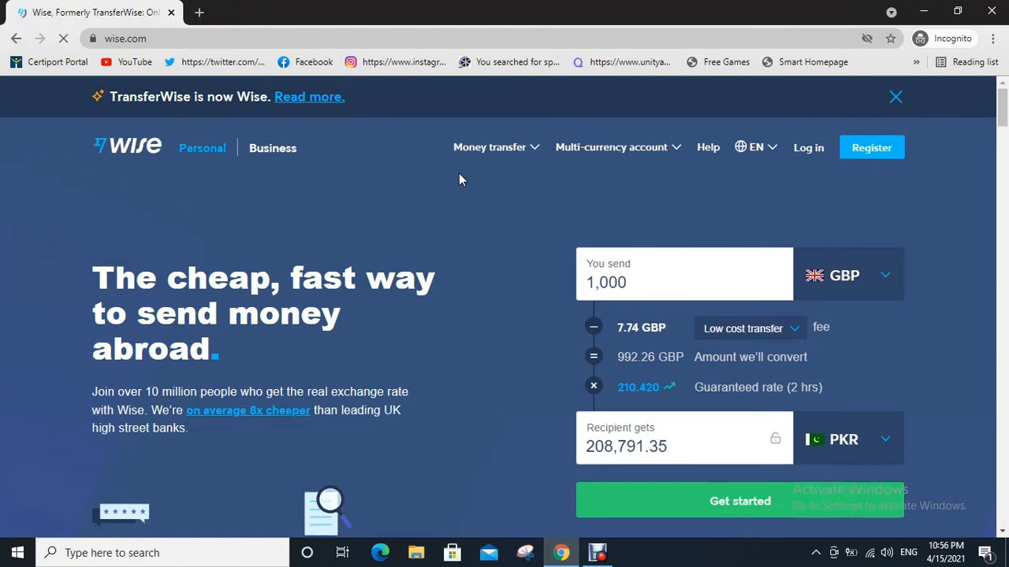
click(611, 148)
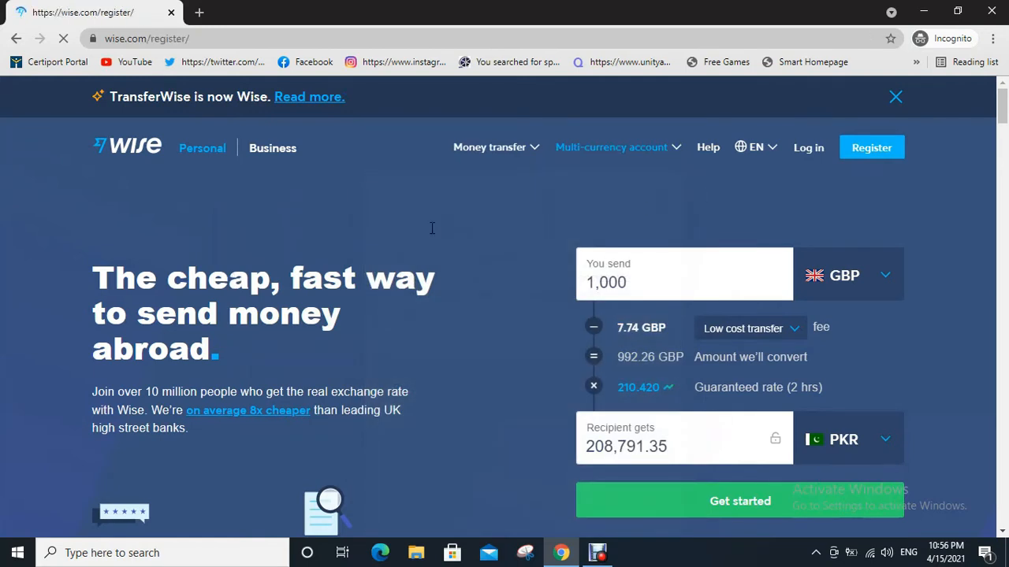
Step: Load the Personal Create account form and look further down the page
click(870, 148)
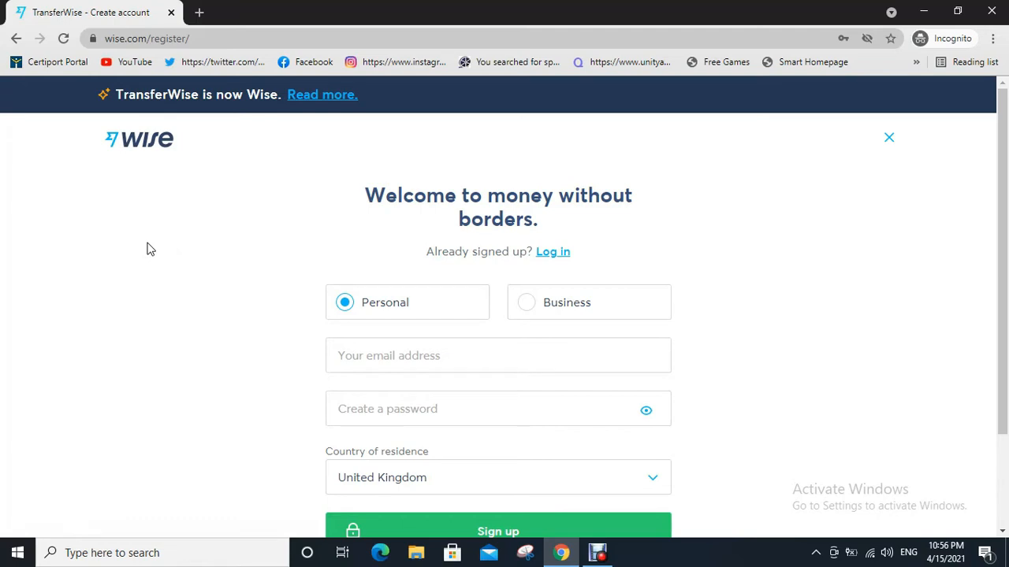
mouse_move(219, 306)
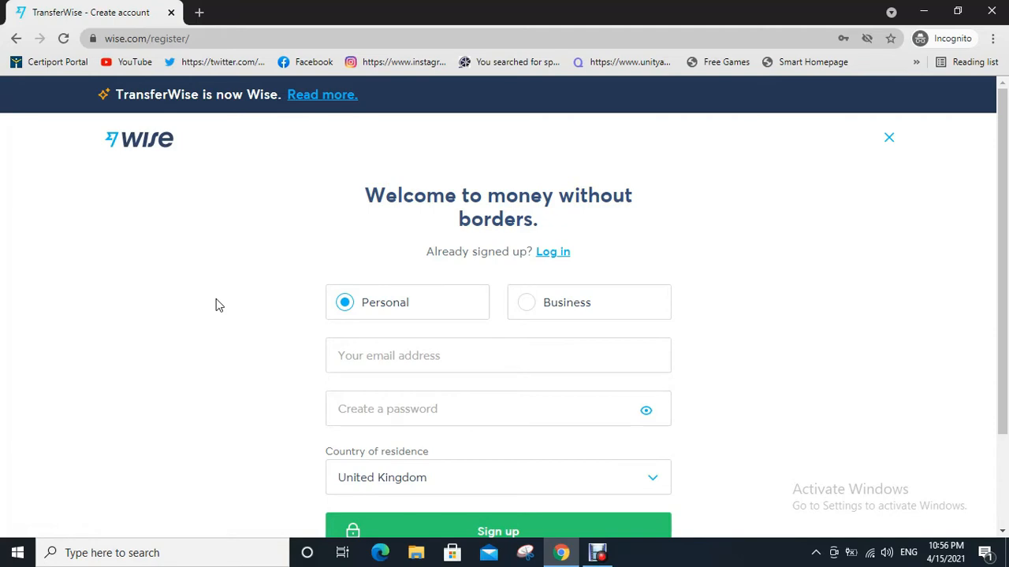
mouse_move(380, 394)
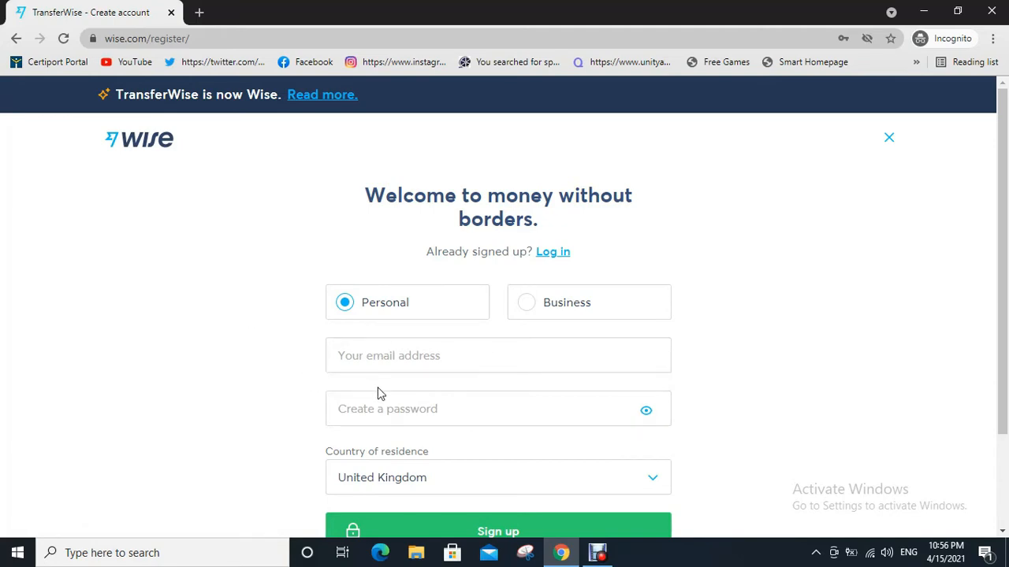
mouse_move(445, 480)
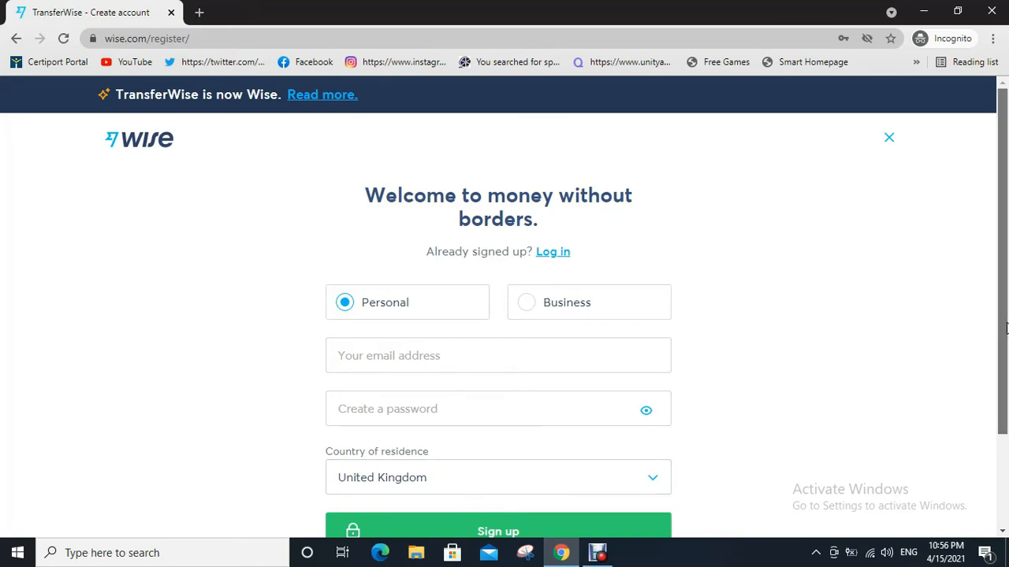
scroll(down, 3)
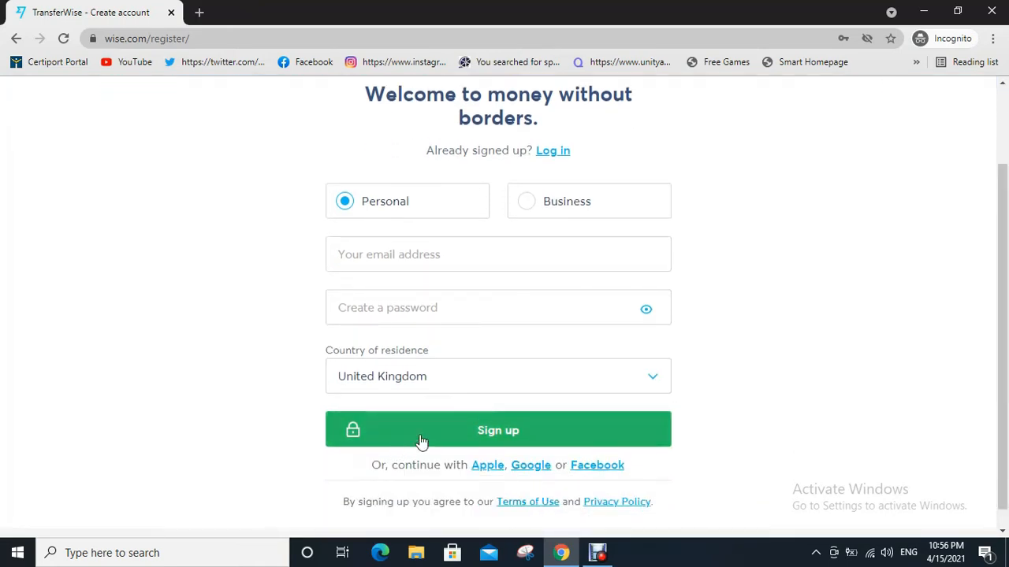
mouse_move(274, 386)
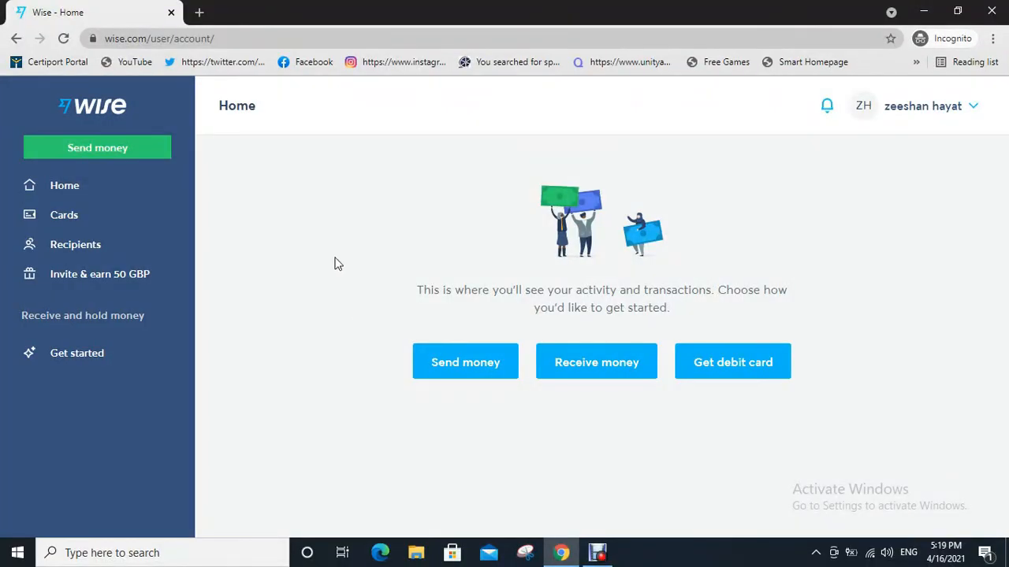
mouse_move(205, 227)
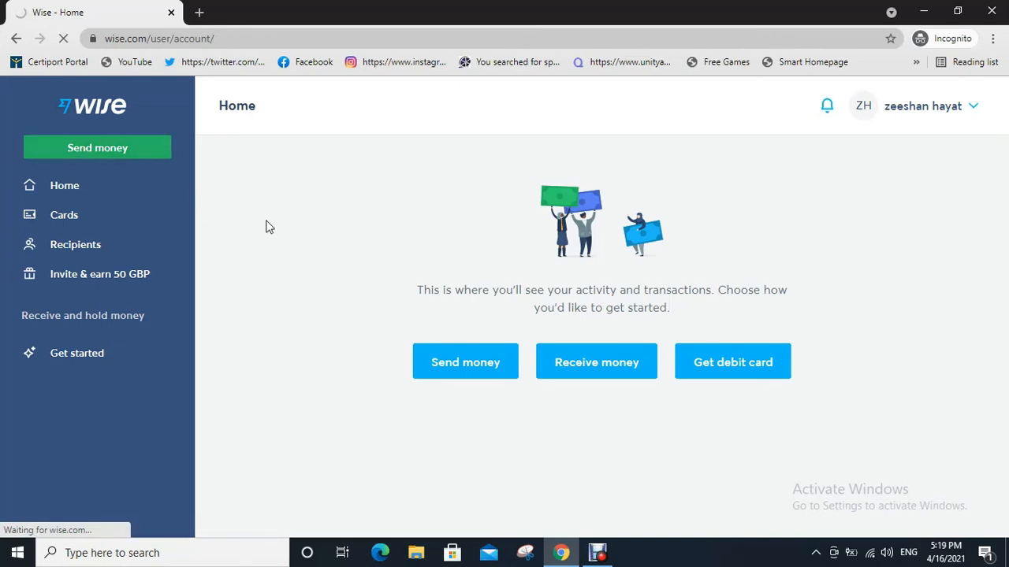
Step: Start a Send money transfer from the Home dashboard (1,000 GBP to EUR by default)
click(465, 361)
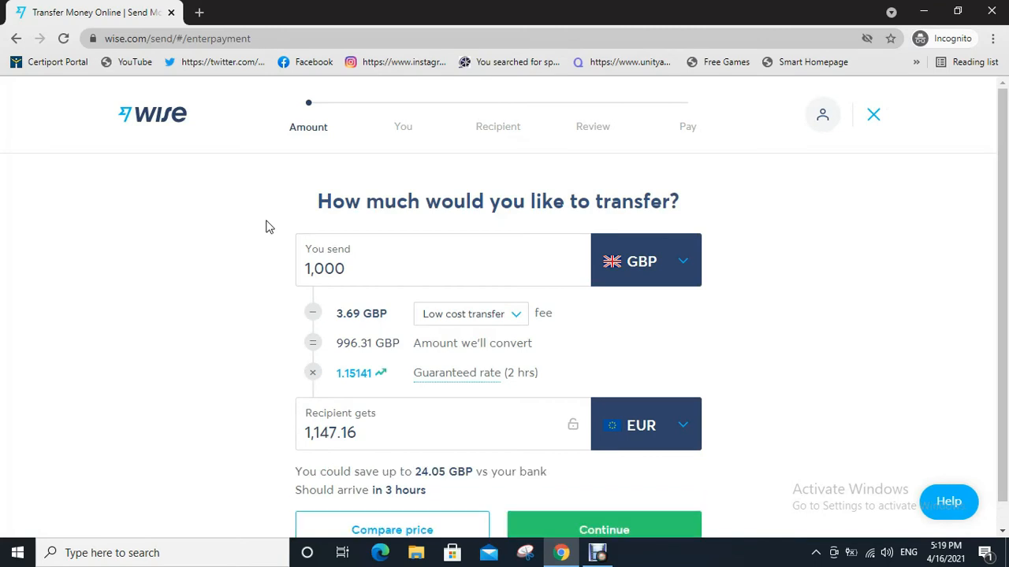
Step: Change the transfer to send 1,000 USD with the recipient receiving TRY
click(399, 262)
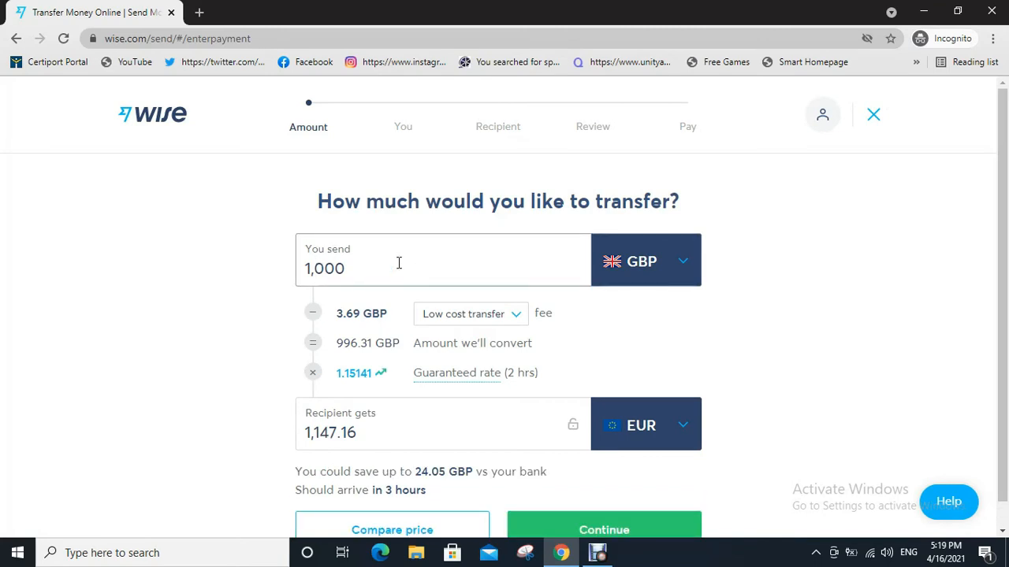
click(644, 262)
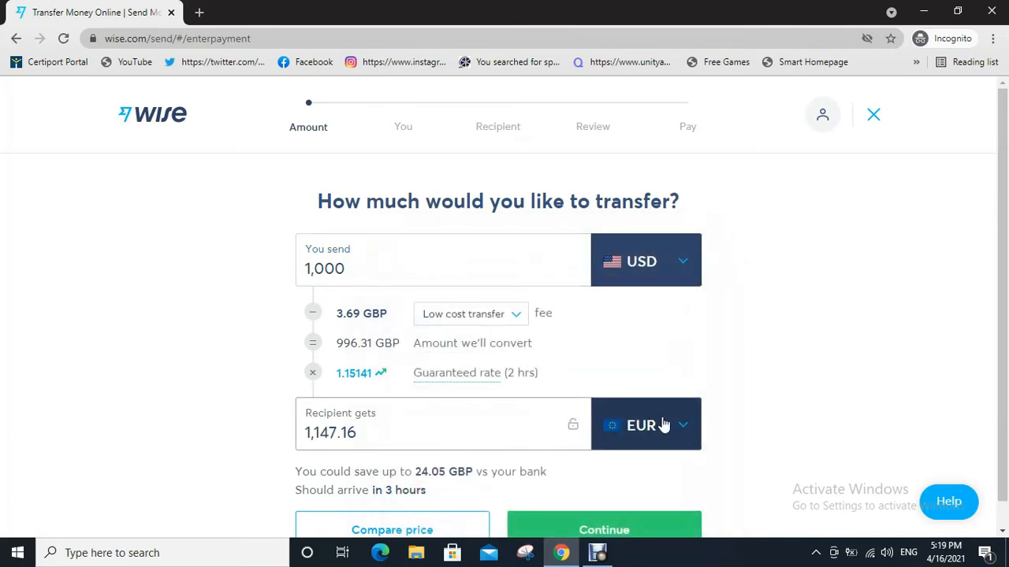
click(645, 422)
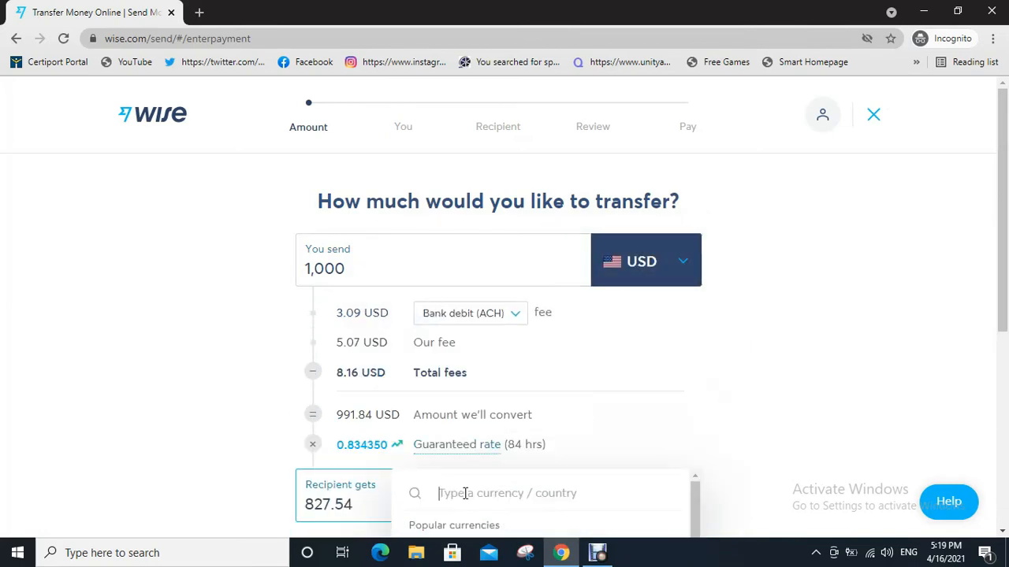
text(t)
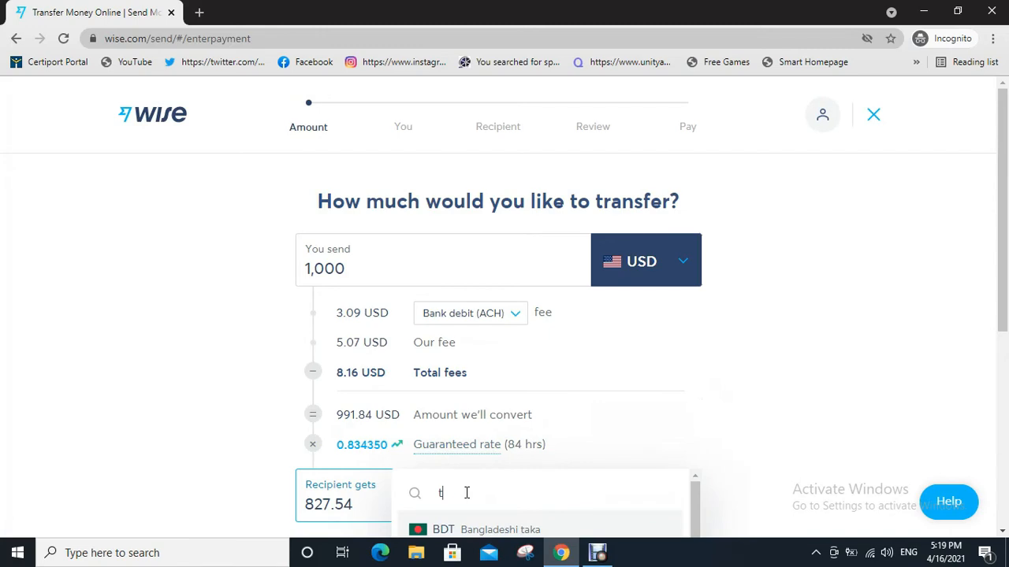
text(ur)
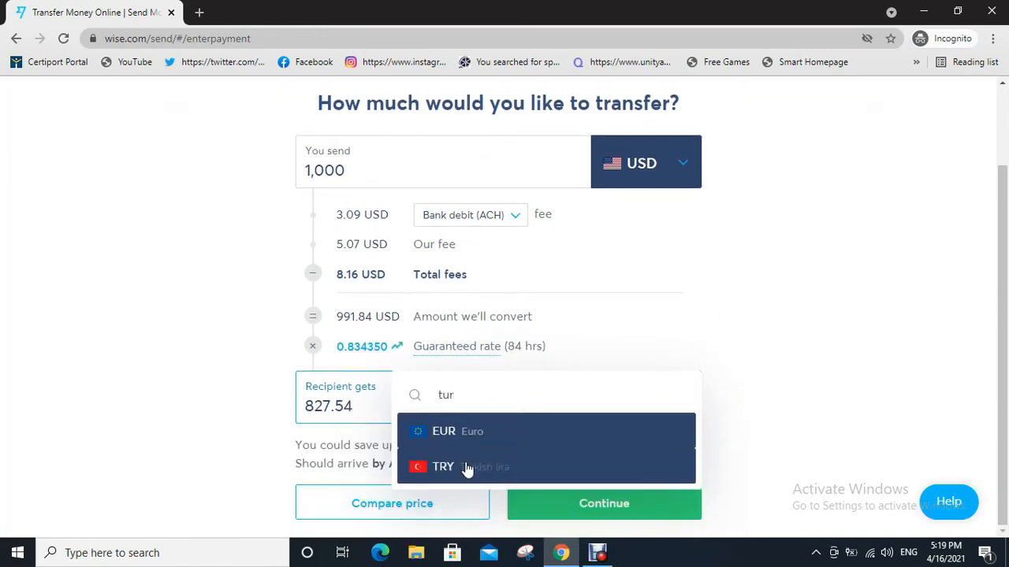
click(443, 467)
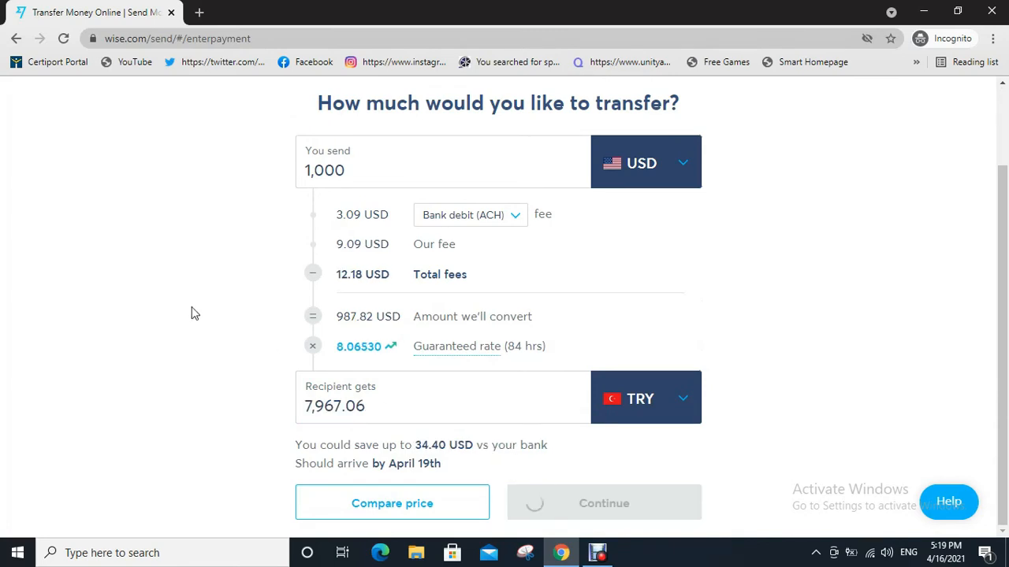
Step: Continue to the recipient step and choose to send to someone else
click(603, 503)
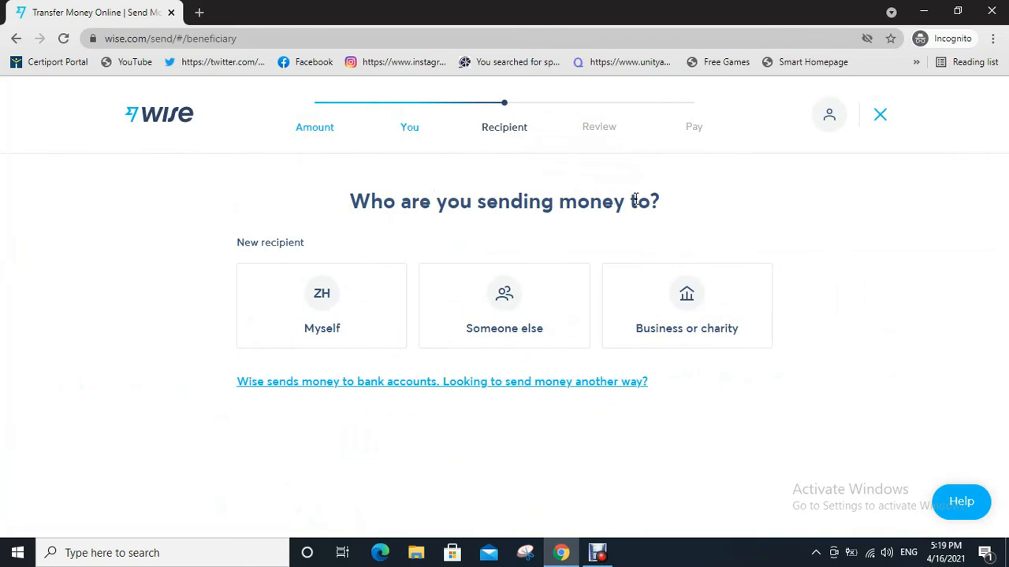
mouse_move(635, 349)
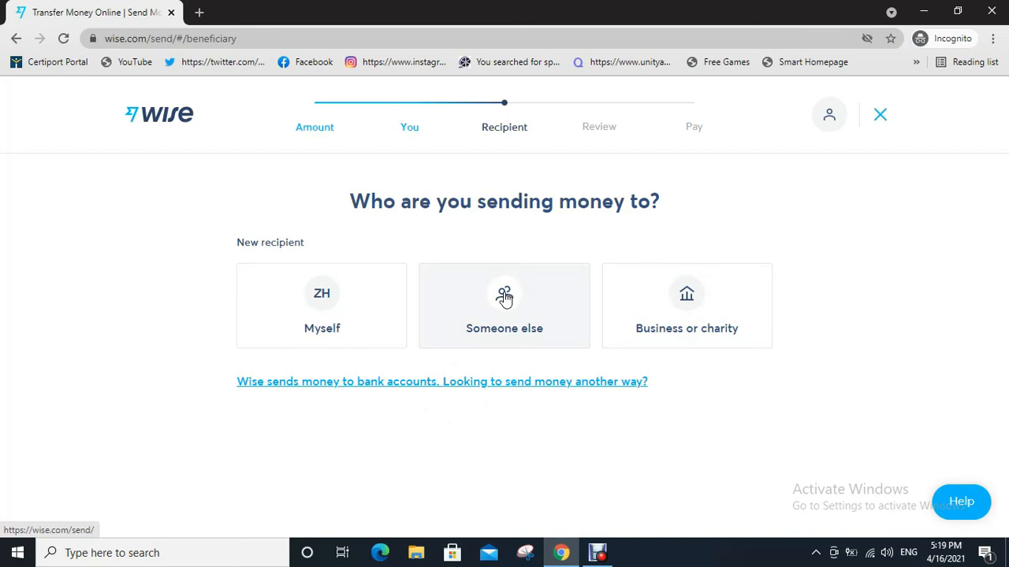
click(505, 306)
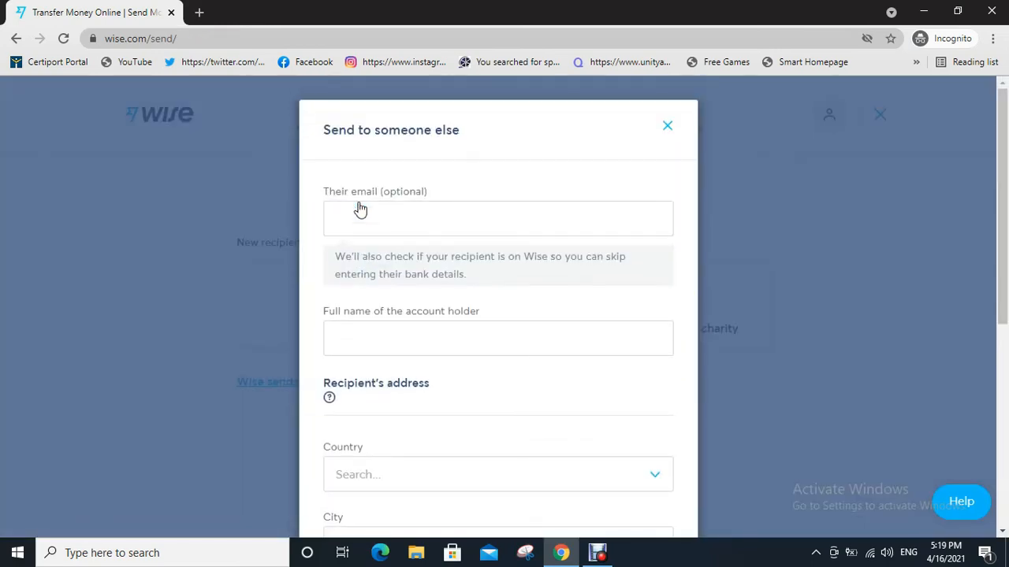
Step: Look through the Send to someone else form and close it unfilled
scroll(down, 3)
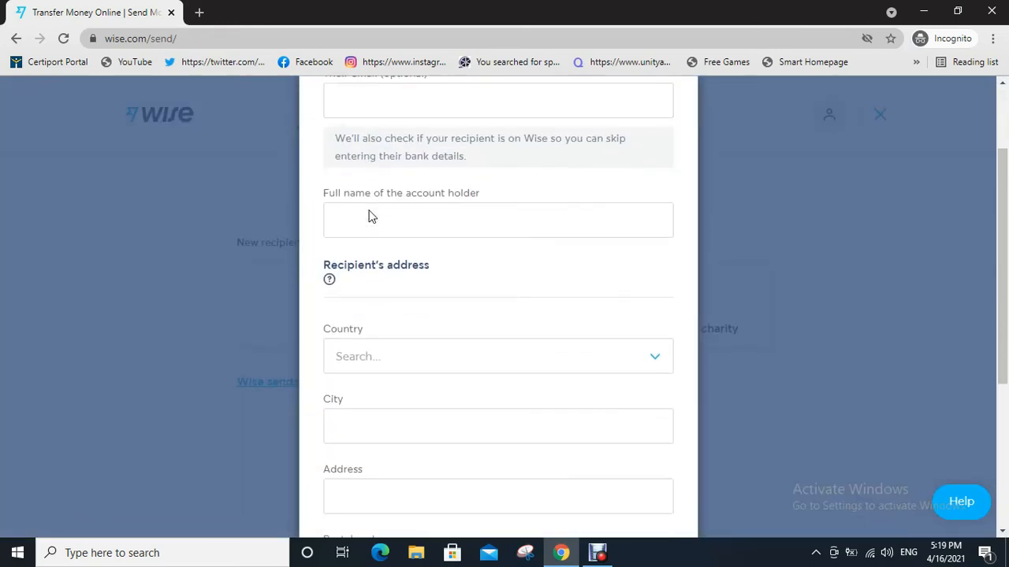
scroll(down, 3)
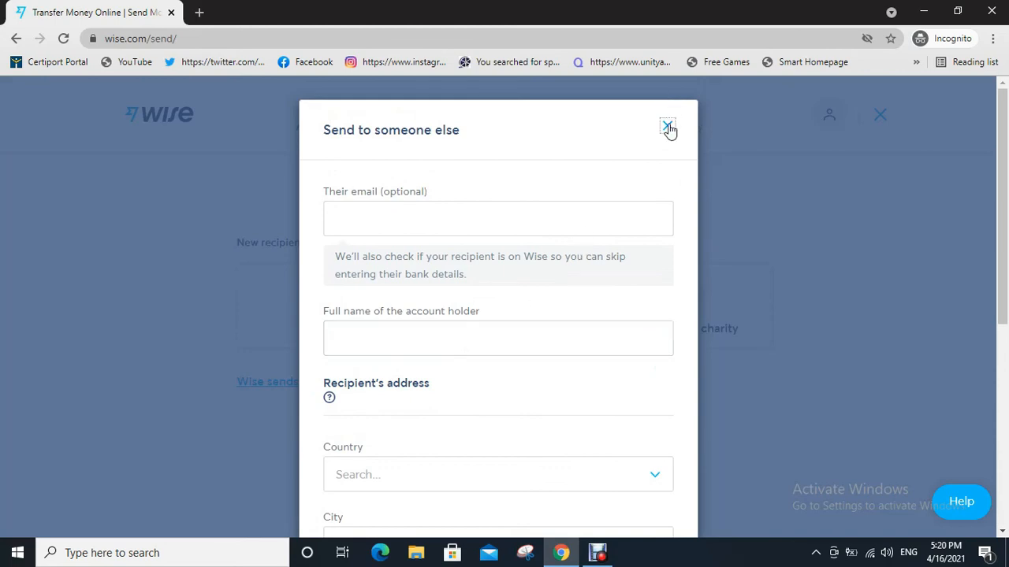
click(665, 127)
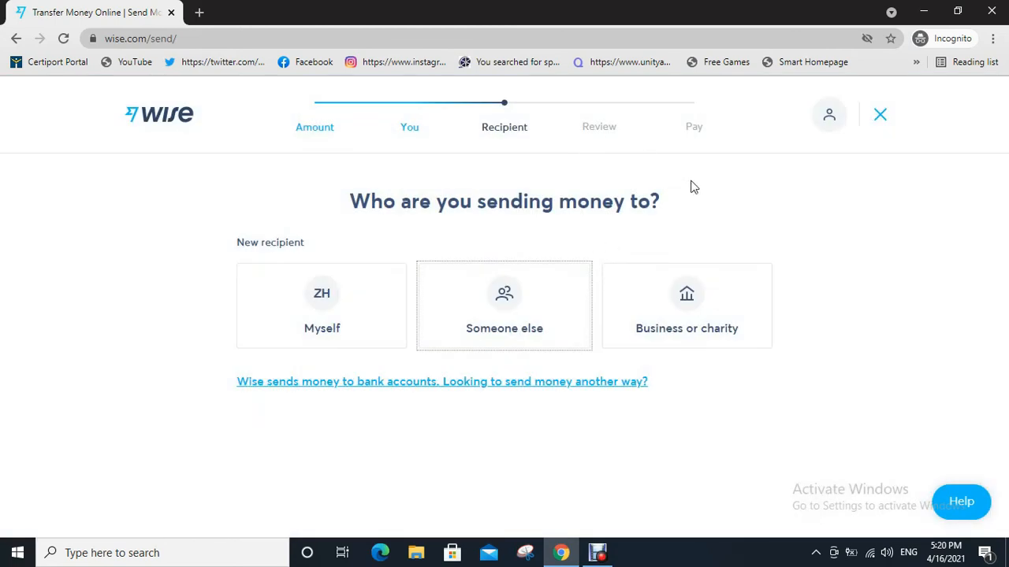
mouse_move(735, 199)
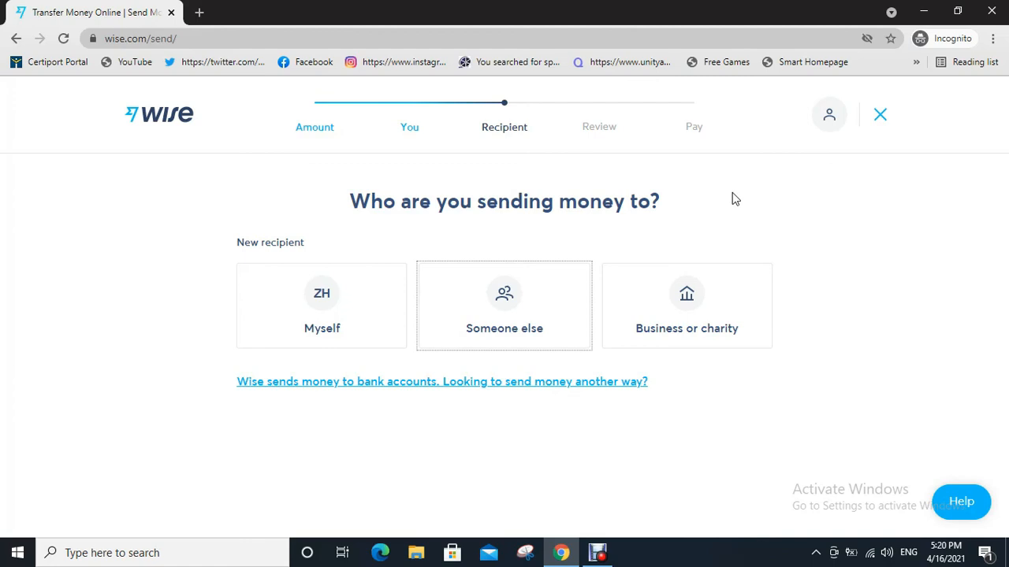
mouse_move(716, 183)
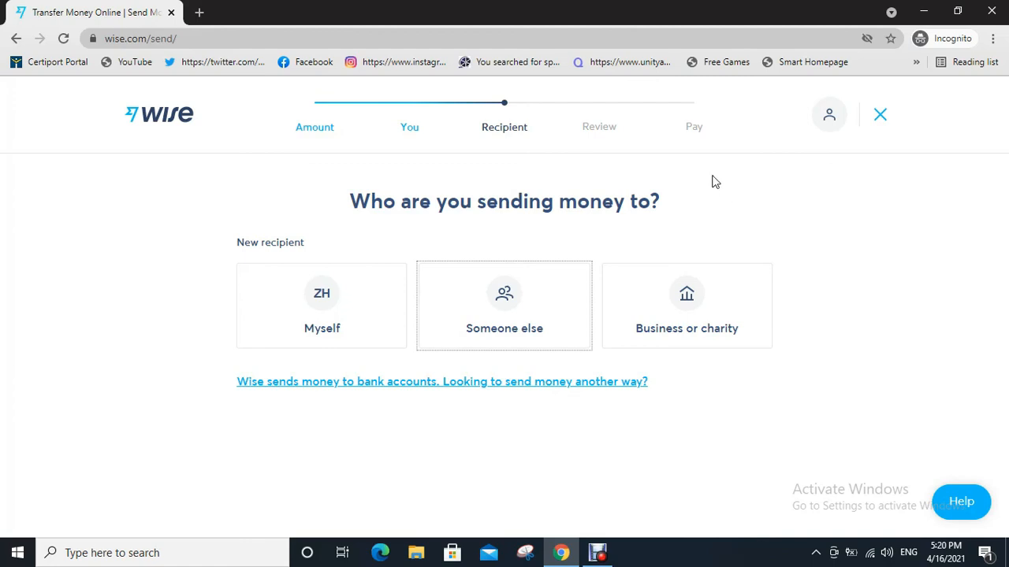
mouse_move(733, 186)
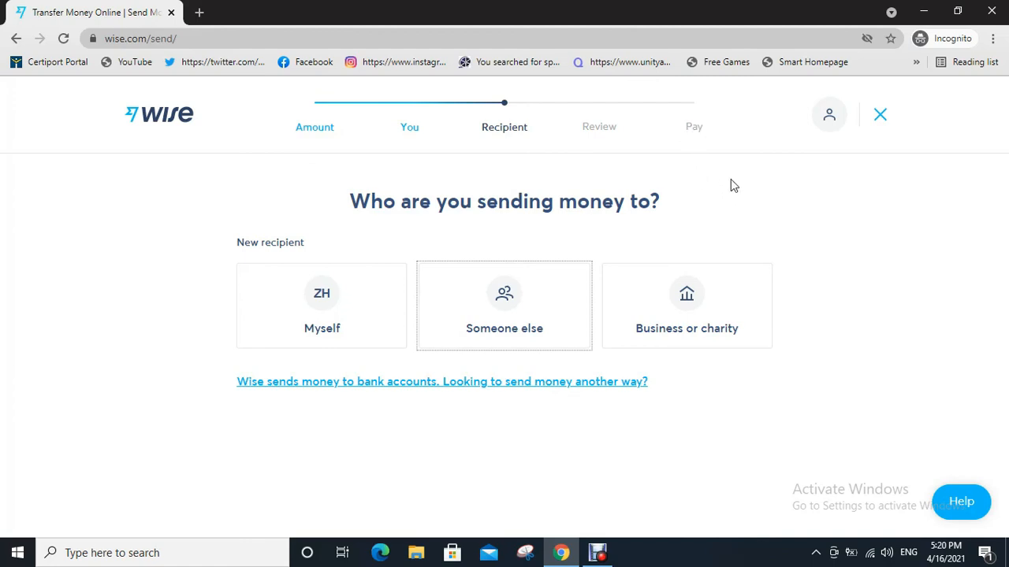